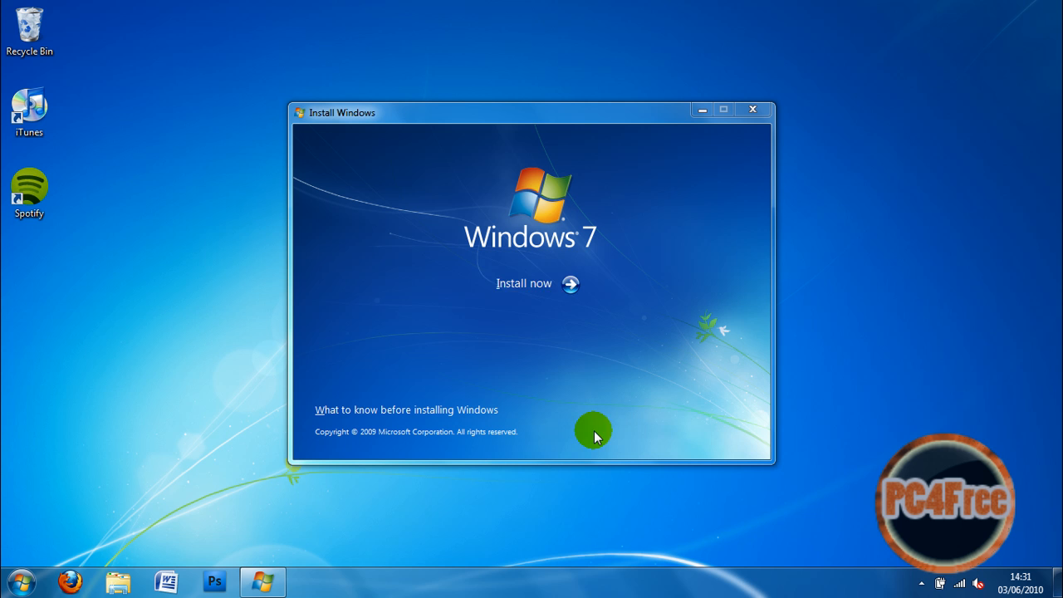
Start Windows 7 Setup with Install now and wait for the edition list.
click(752, 109)
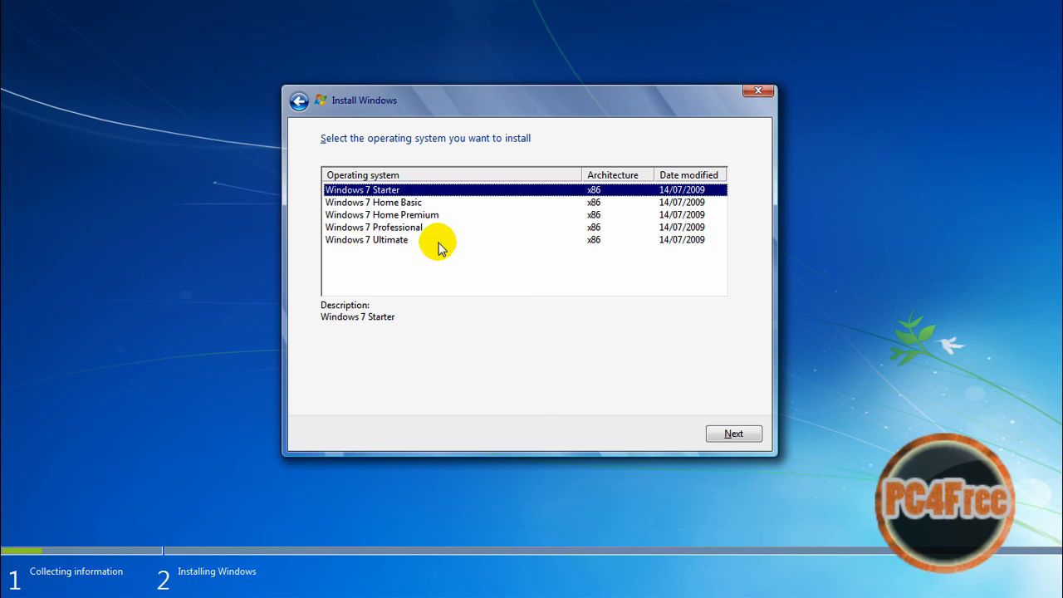
Choose Windows 7 Ultimate and accept its license terms.
click(366, 239)
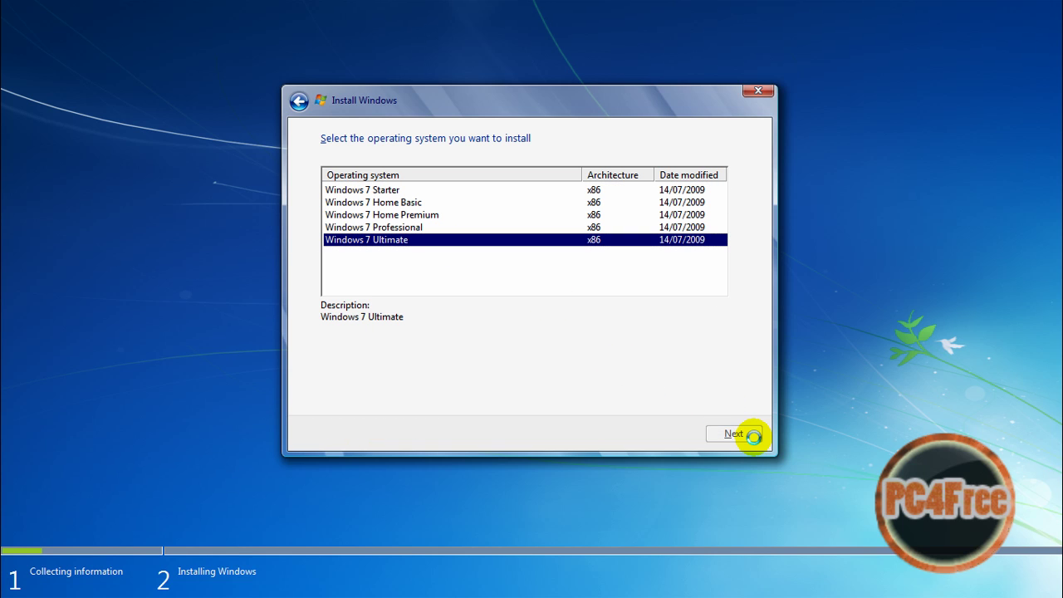
click(734, 433)
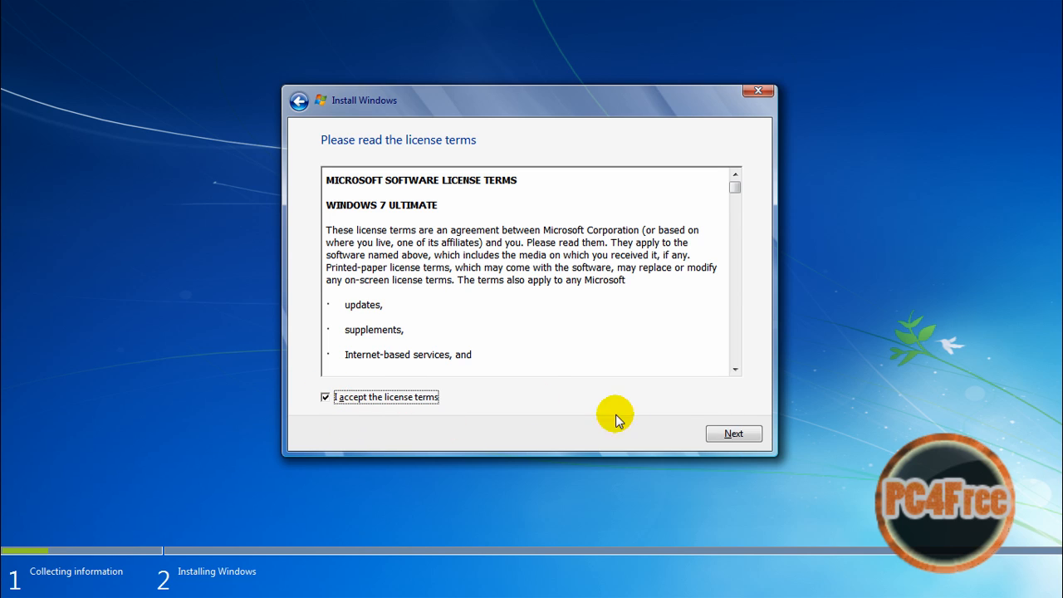
click(734, 434)
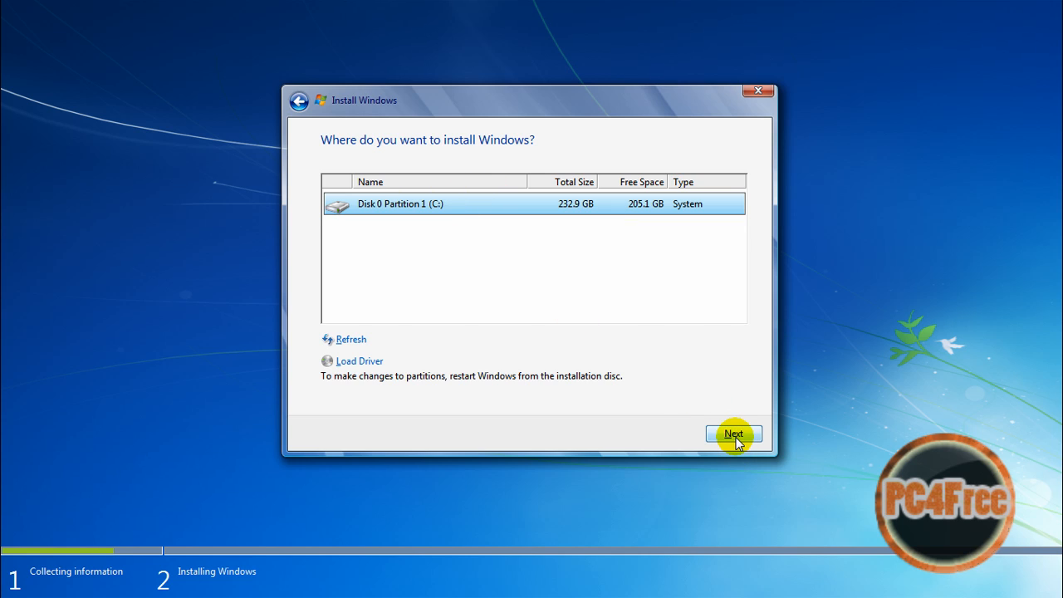
Try installing on Disk 0 Partition 1 (C:), decline the Windows.old warning, and cancel Setup.
click(734, 434)
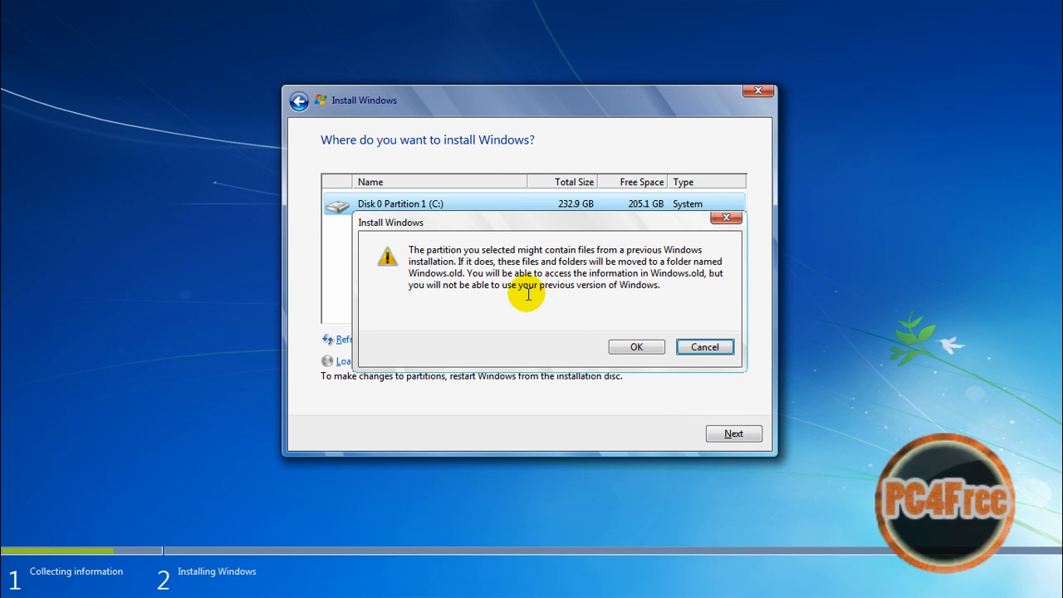
mouse_move(540, 320)
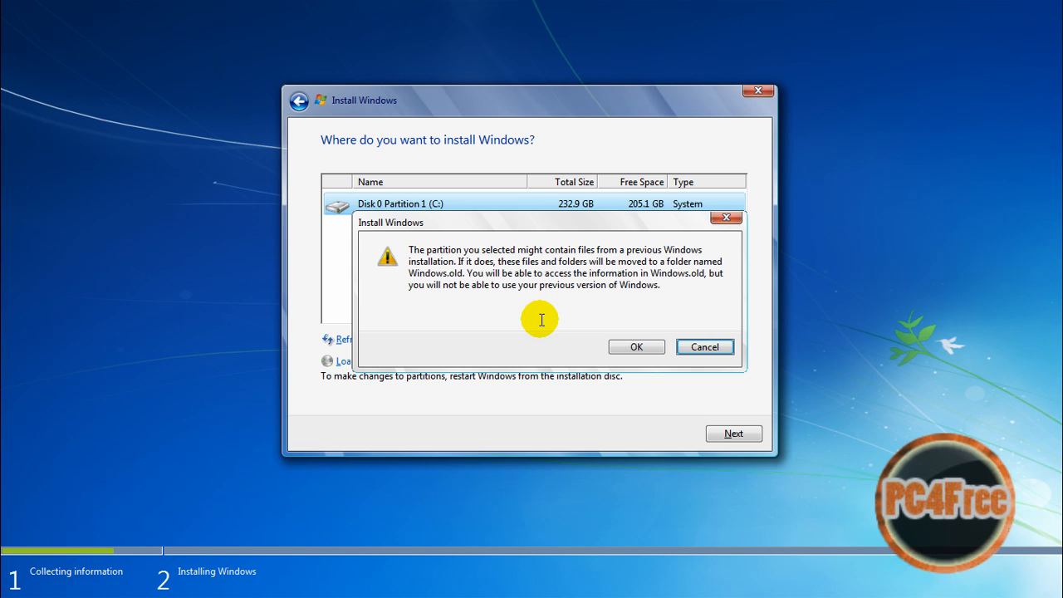
mouse_move(773, 314)
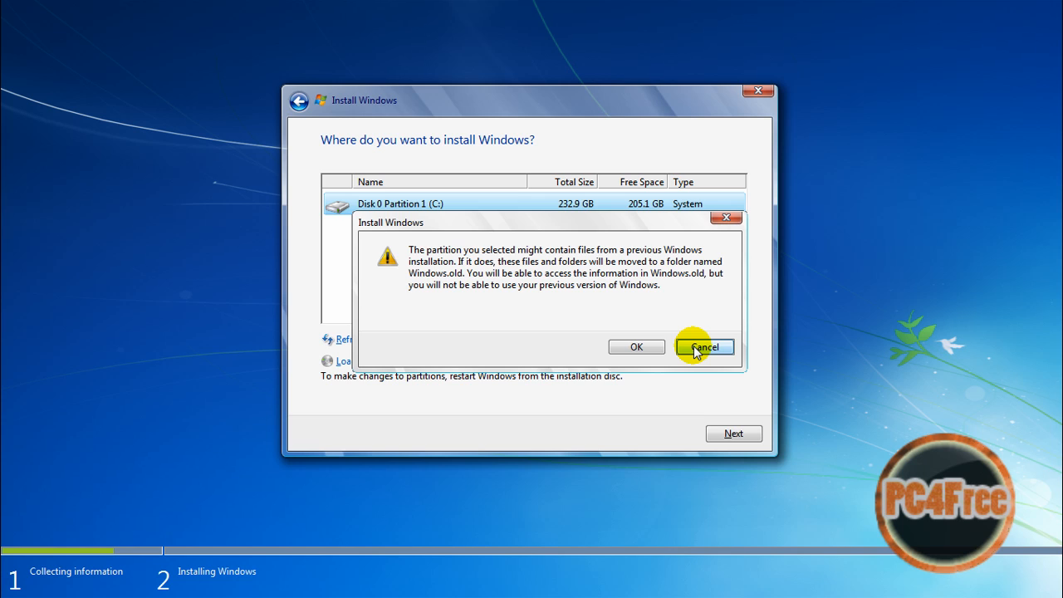
click(704, 347)
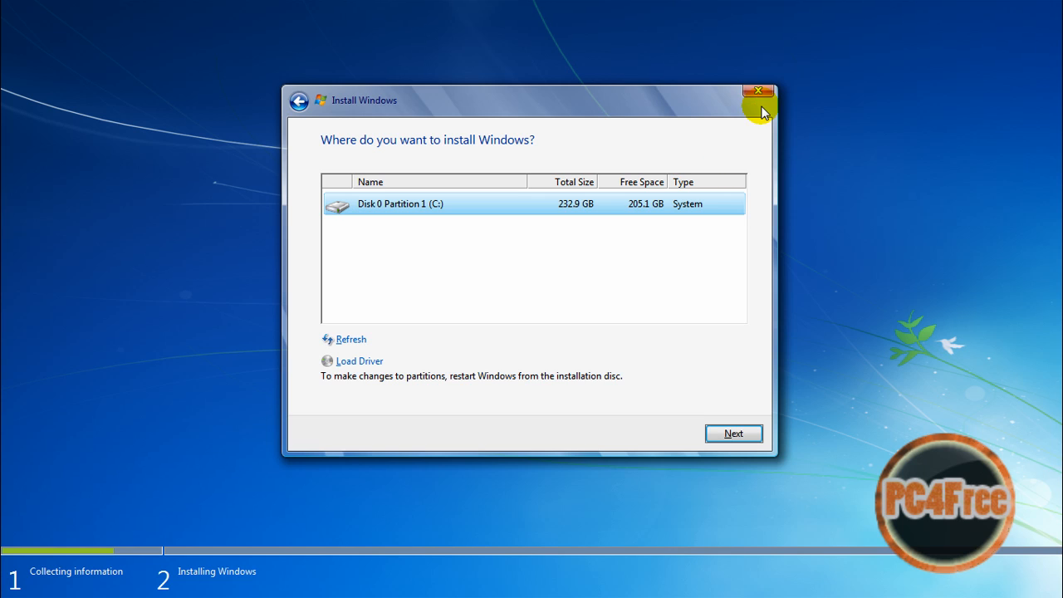
click(757, 90)
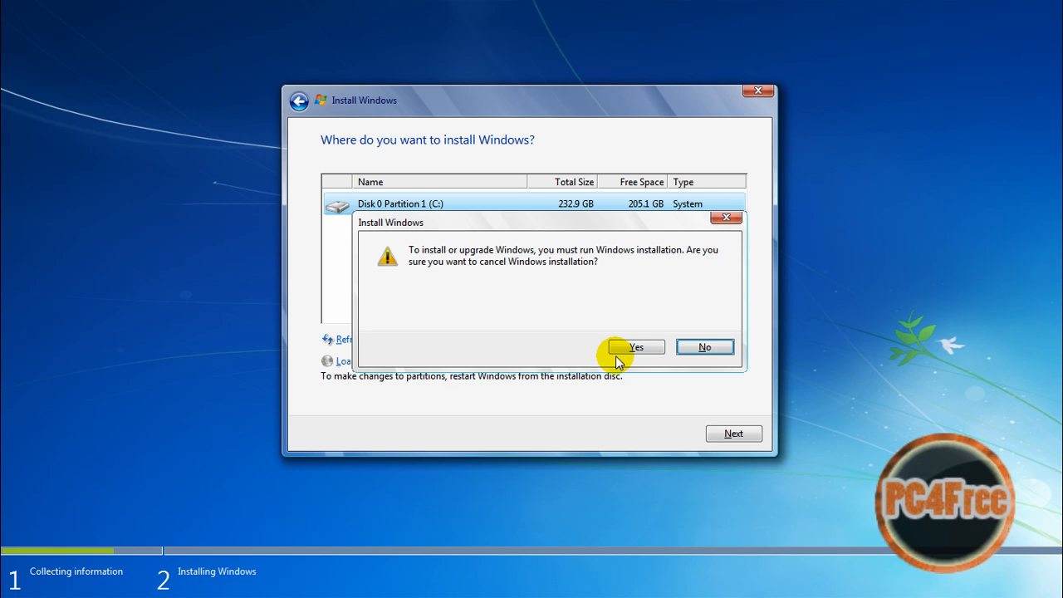
click(635, 346)
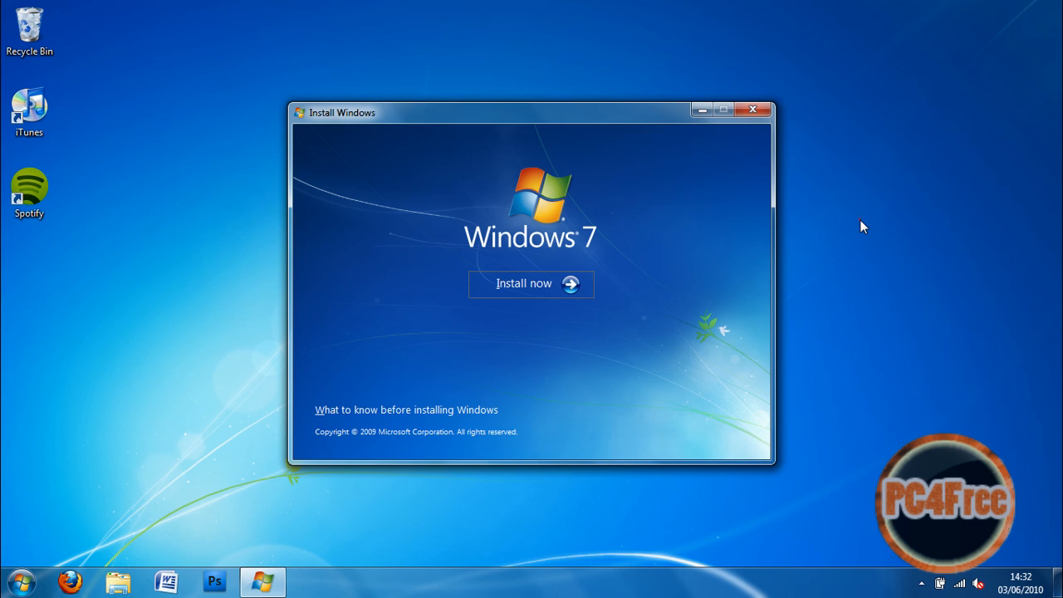
Close the installer and choose Manage on Computer from the Start menu.
click(752, 109)
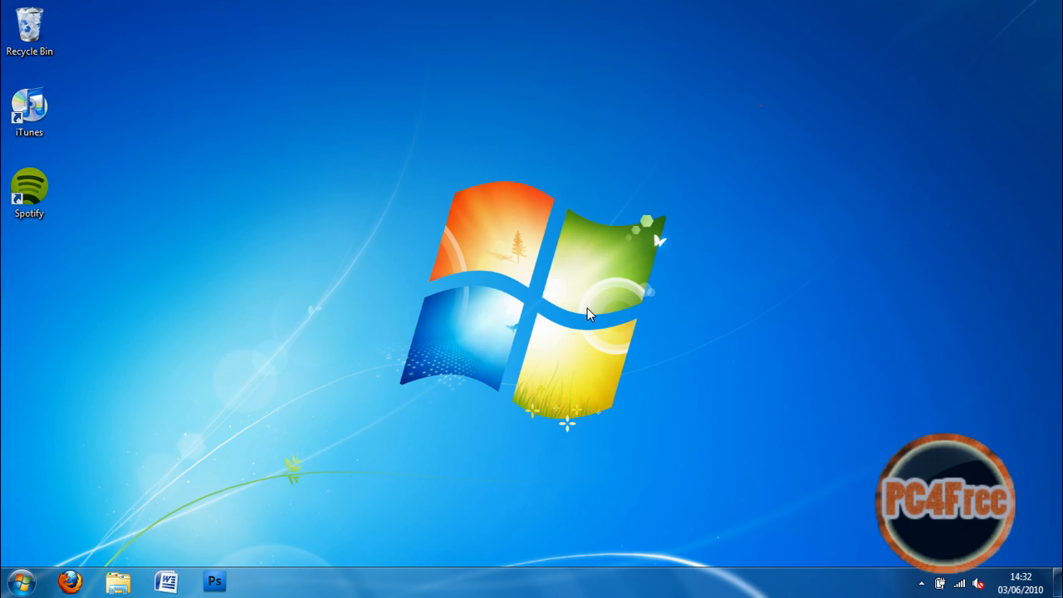
click(21, 580)
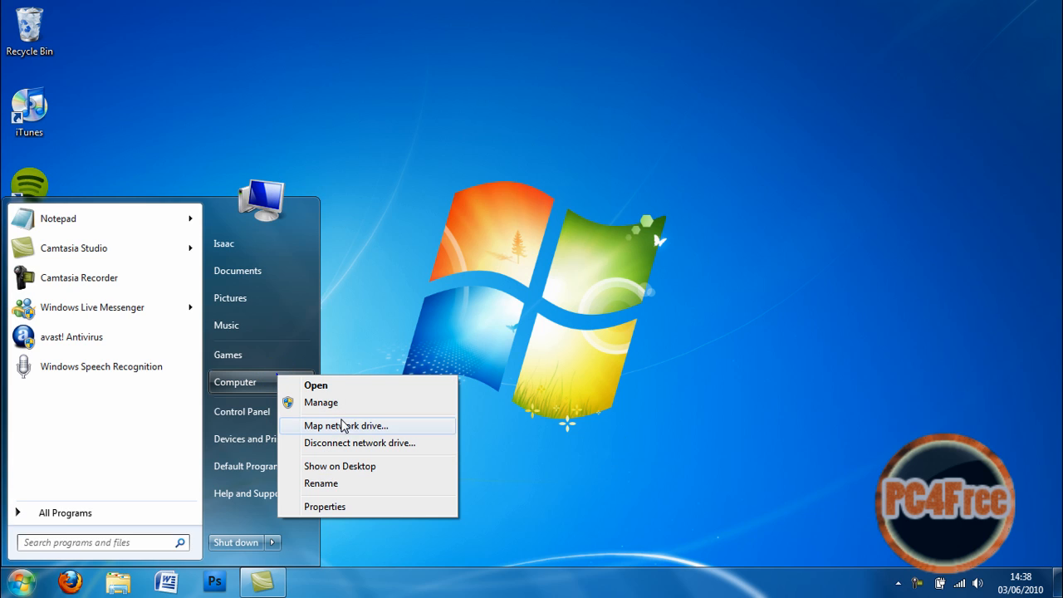
click(582, 345)
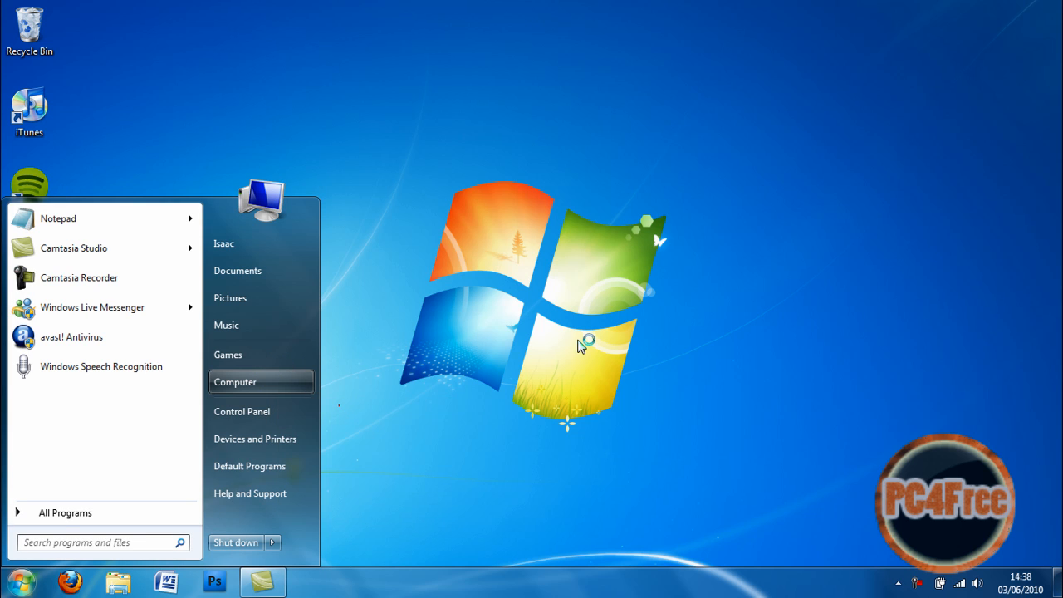
click(582, 344)
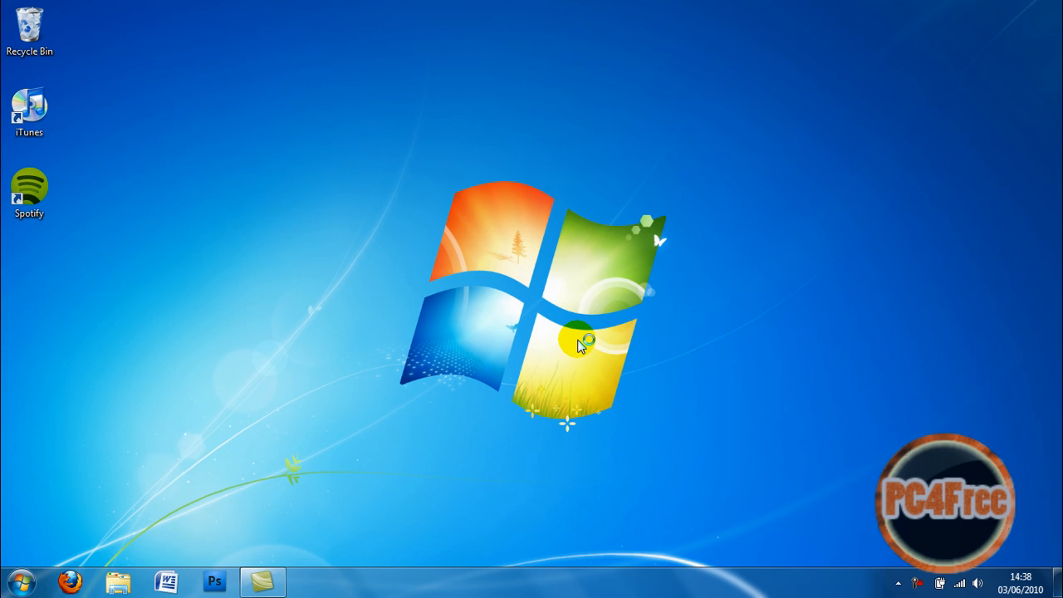
mouse_move(582, 345)
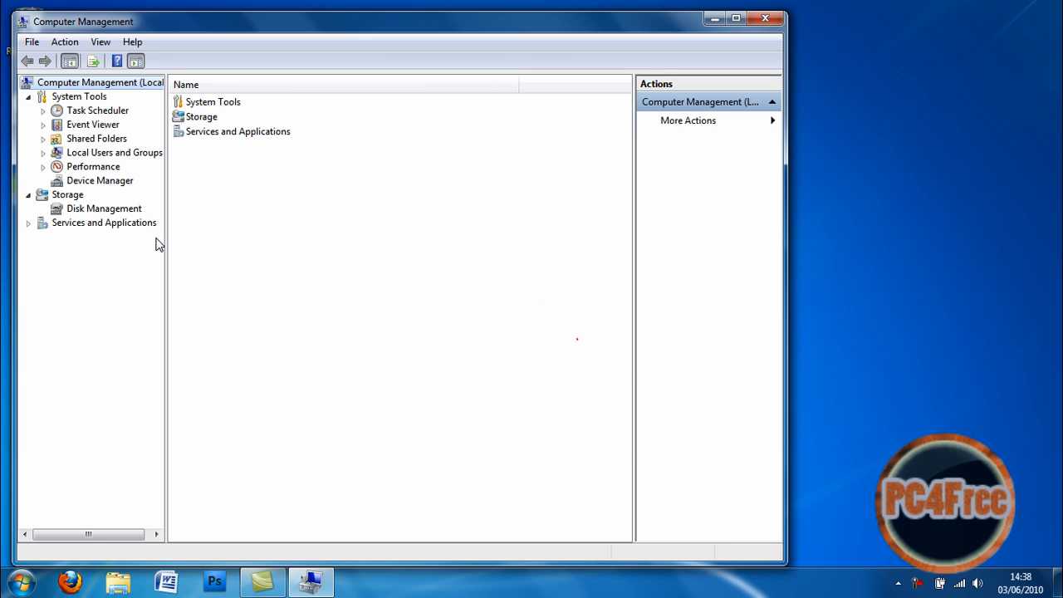
View the C: partition in Disk Management, then close Computer Management.
click(104, 208)
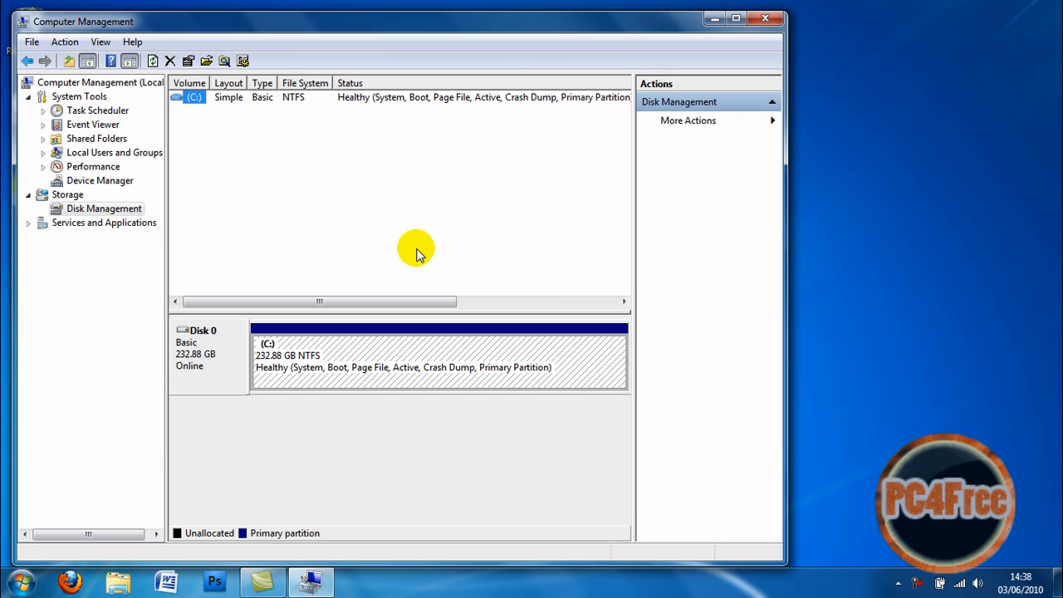
mouse_move(336, 367)
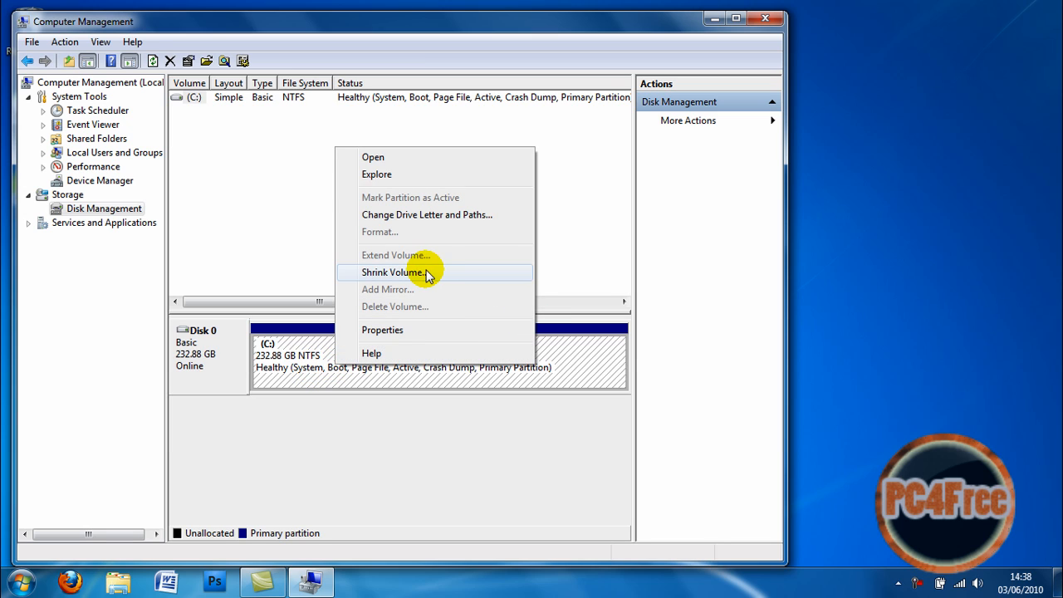
mouse_move(569, 335)
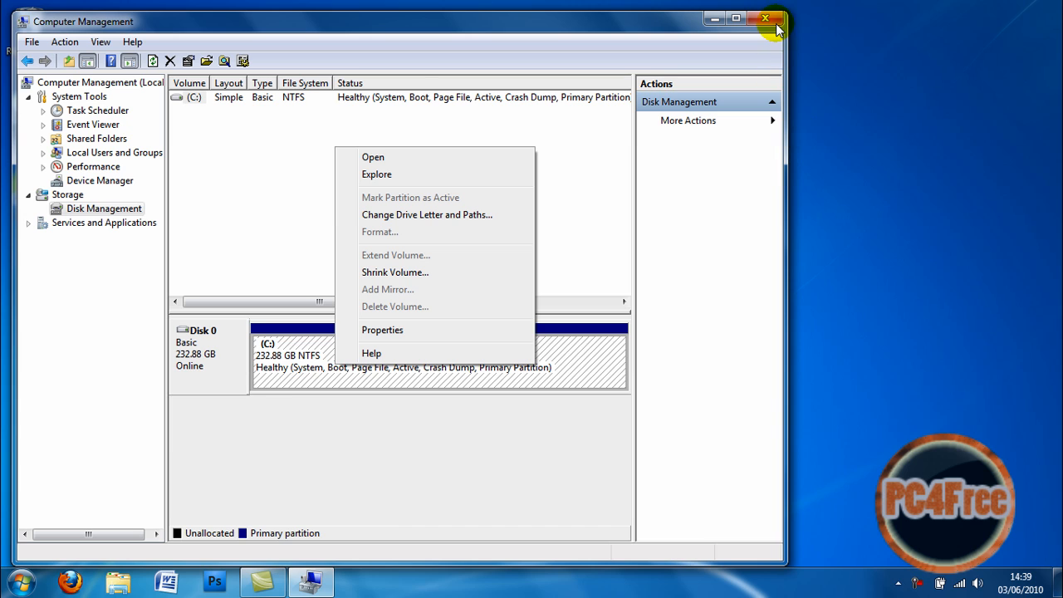
click(765, 18)
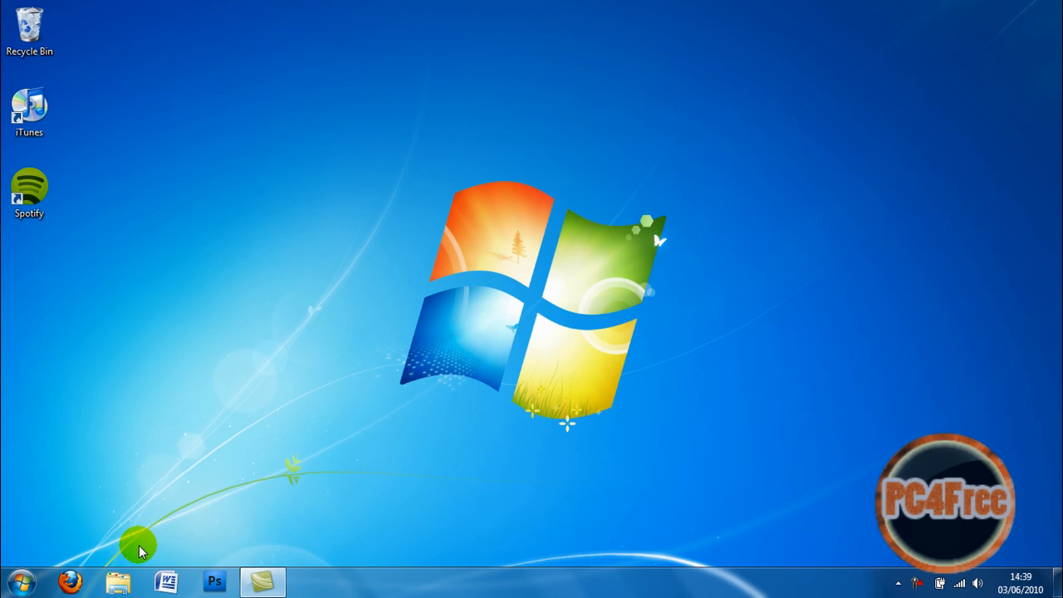
Try Format on Local Disk (C:) from Computer and dismiss the cannot-format warning.
click(20, 581)
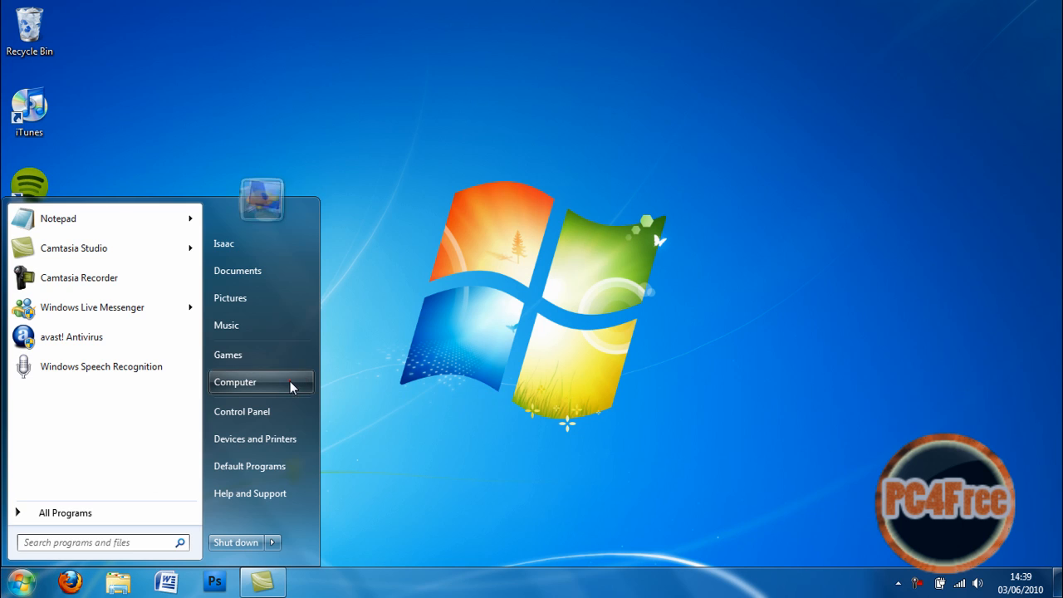
click(235, 381)
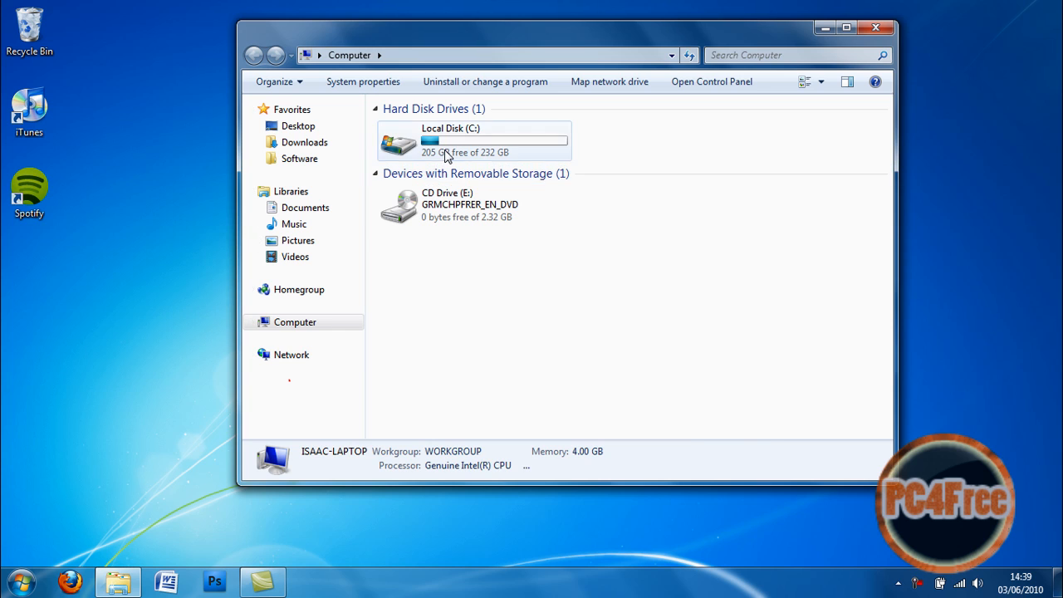
right_click(473, 142)
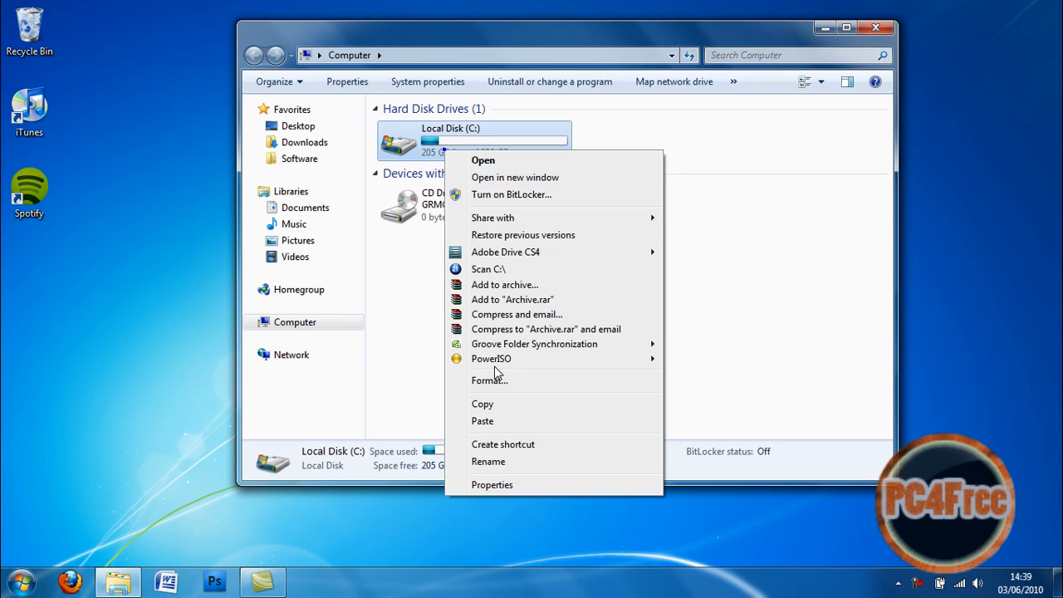
click(489, 379)
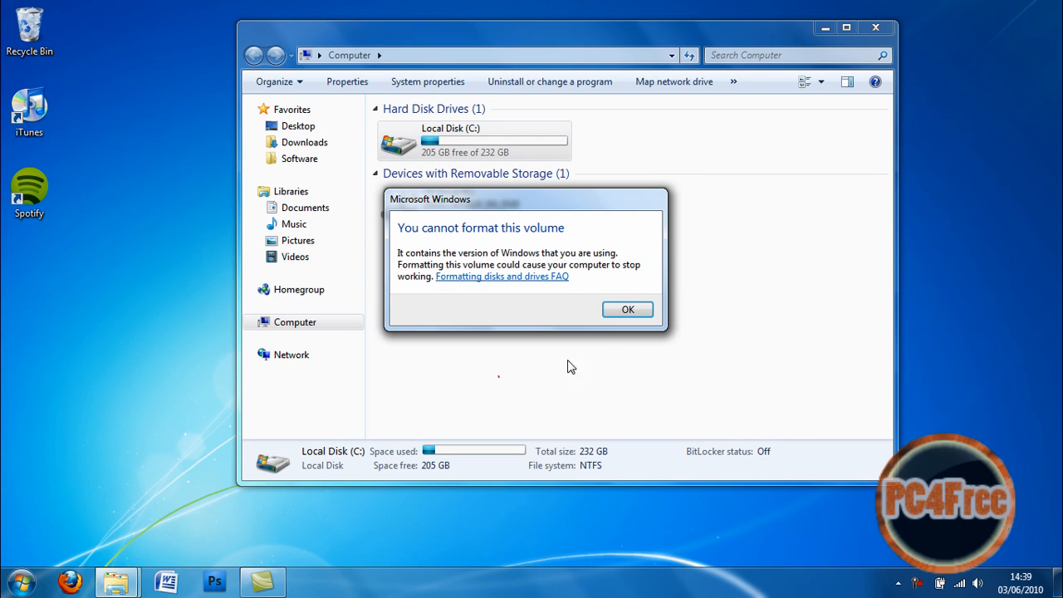
click(628, 310)
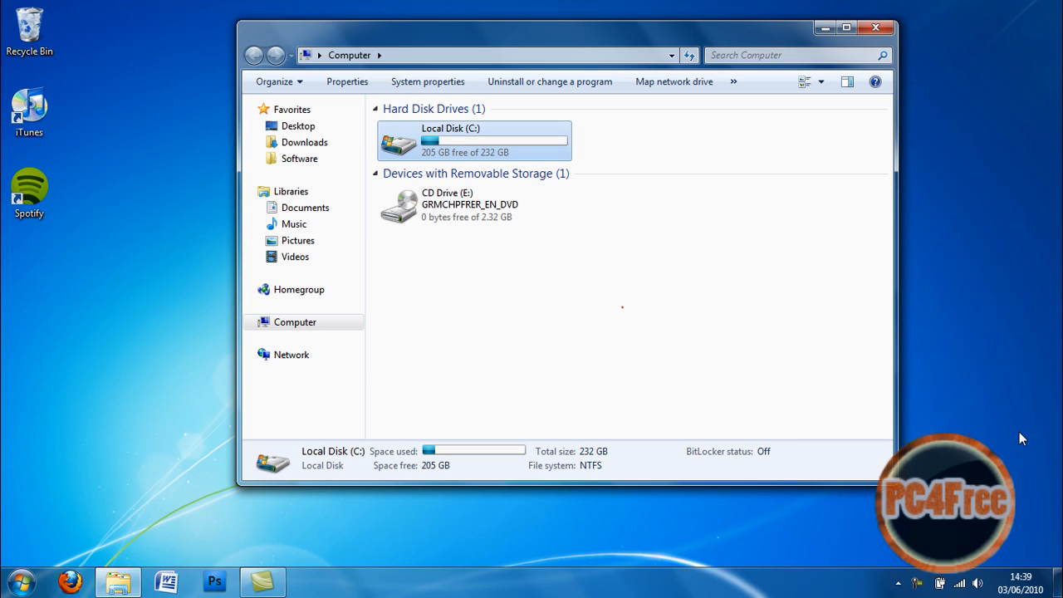